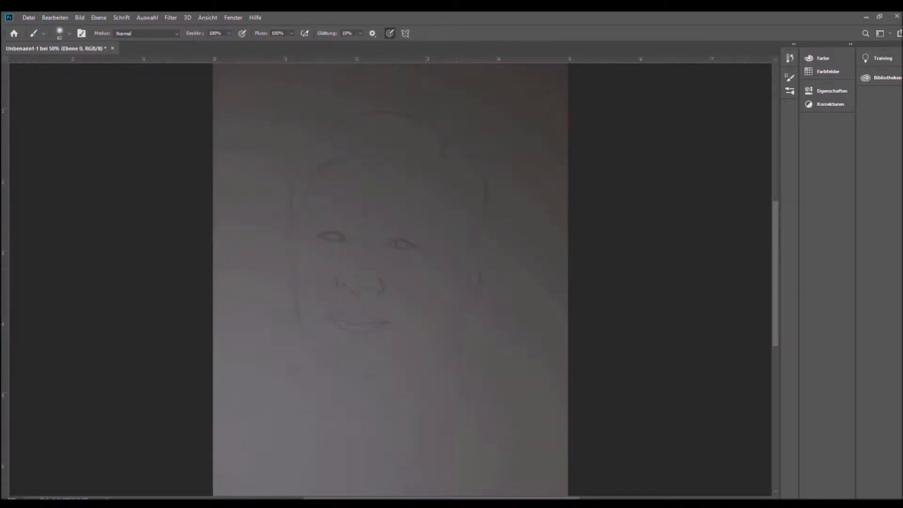
# Position the scanned pencil sketch of the man's face on the canvas.
pyautogui.moveTo(461, 271); pyautogui.dragTo(417, 351)
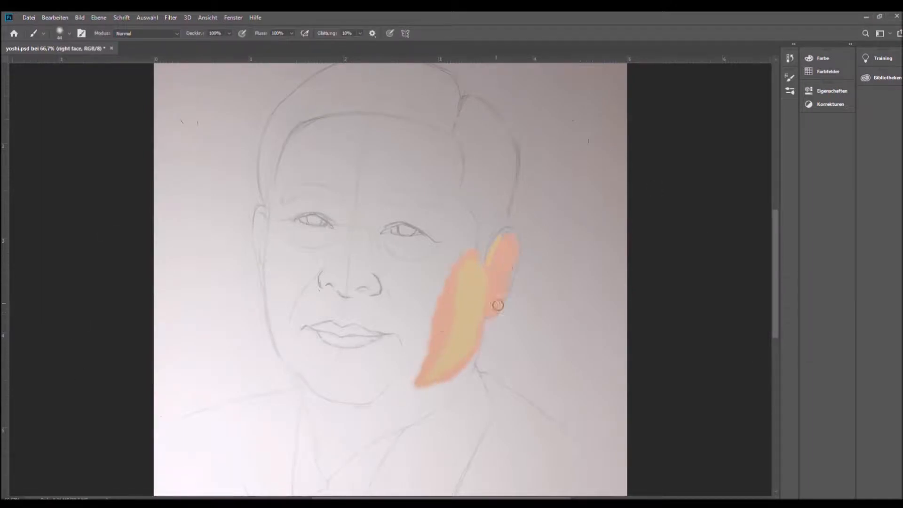
# Brush peach along the right cheek and ear and reddish patches across both cheeks.
pyautogui.moveTo(498, 305); pyautogui.dragTo(450, 364)
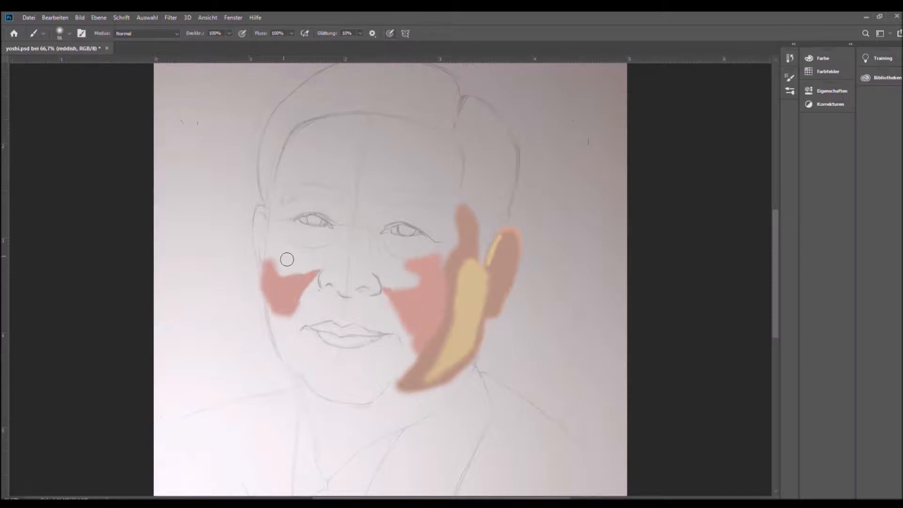
pyautogui.moveTo(287, 260); pyautogui.dragTo(417, 304)
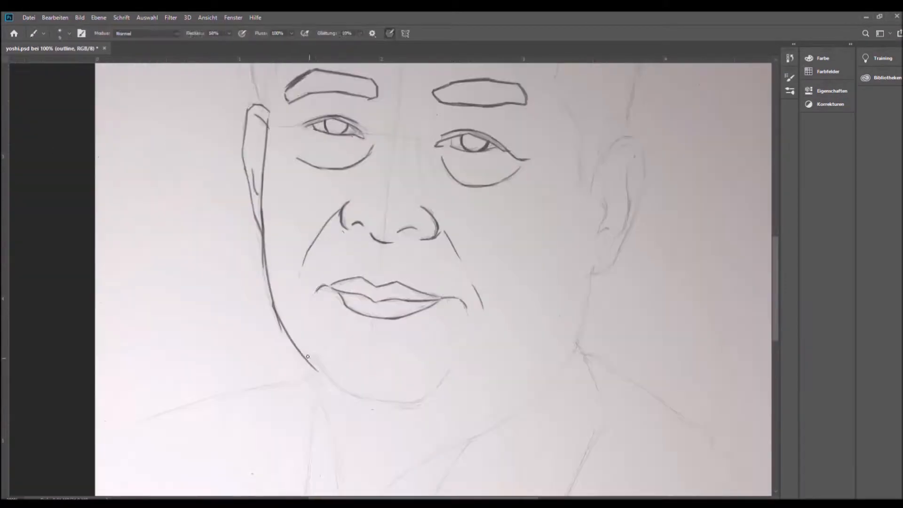
# Scroll the canvas while inking the facial features over the sketch.
pyautogui.scroll(-3)
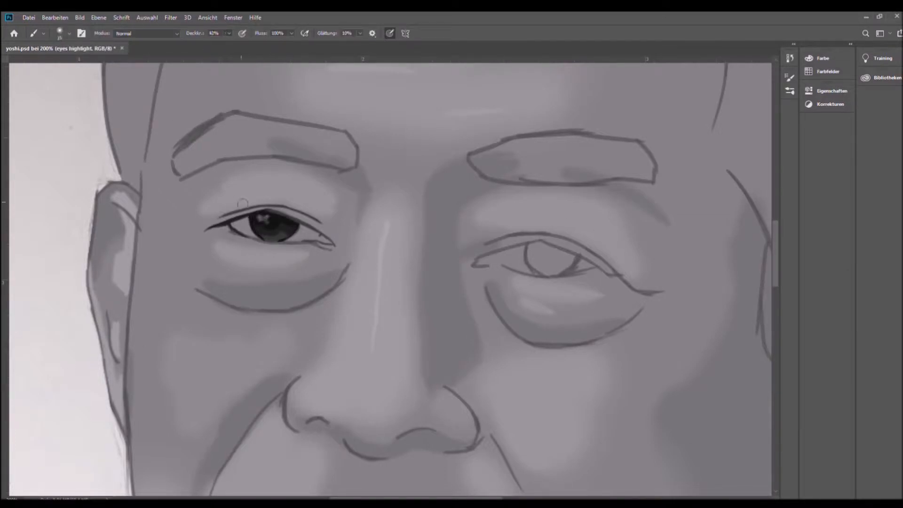
# Paint the dark right iris and add glossy highlights to both eyes.
pyautogui.moveTo(263, 222); pyautogui.dragTo(282, 216)
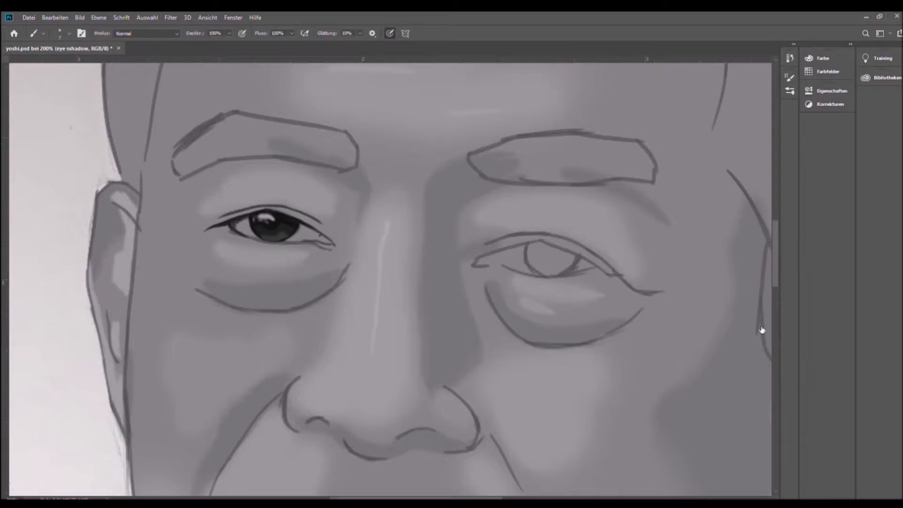
pyautogui.moveTo(527, 239); pyautogui.dragTo(610, 274)
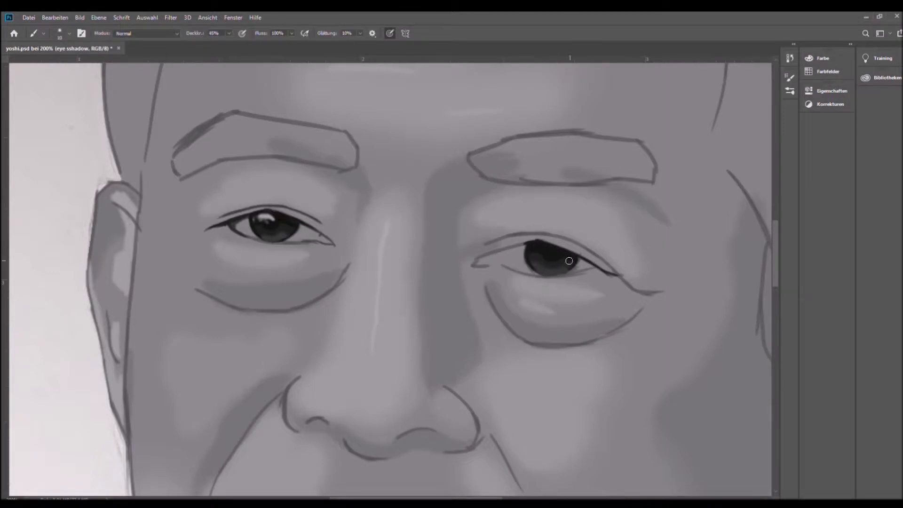
pyautogui.moveTo(568, 260); pyautogui.dragTo(532, 281)
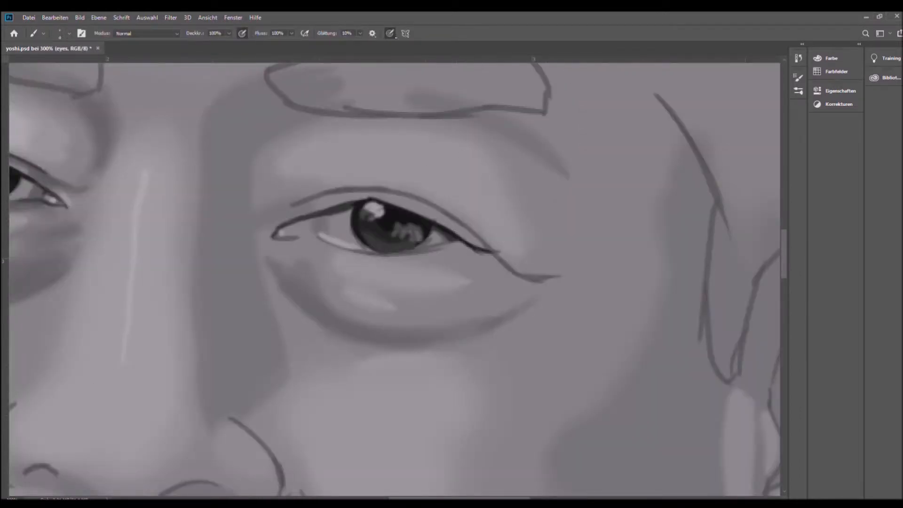
# Sample a grey tone from the painted face with the Eyedropper.
pyautogui.click(34, 33)
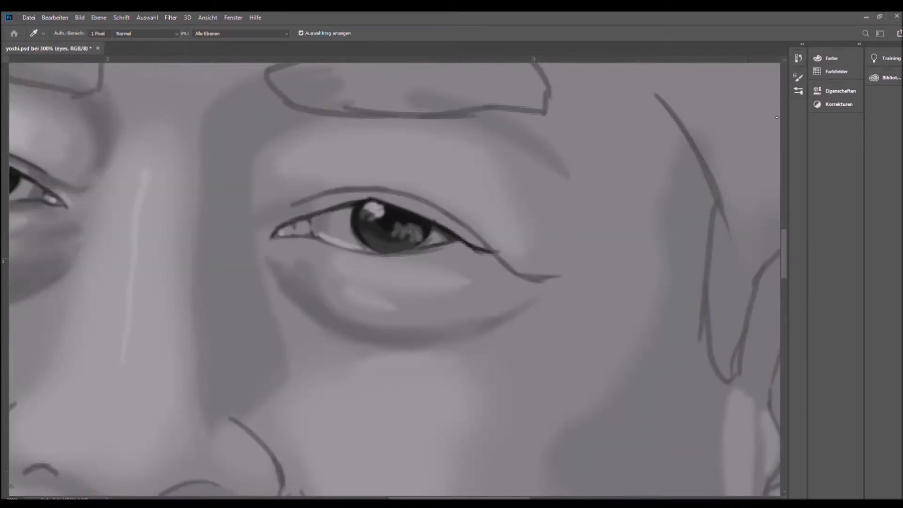
pyautogui.moveTo(288, 207); pyautogui.dragTo(524, 276)
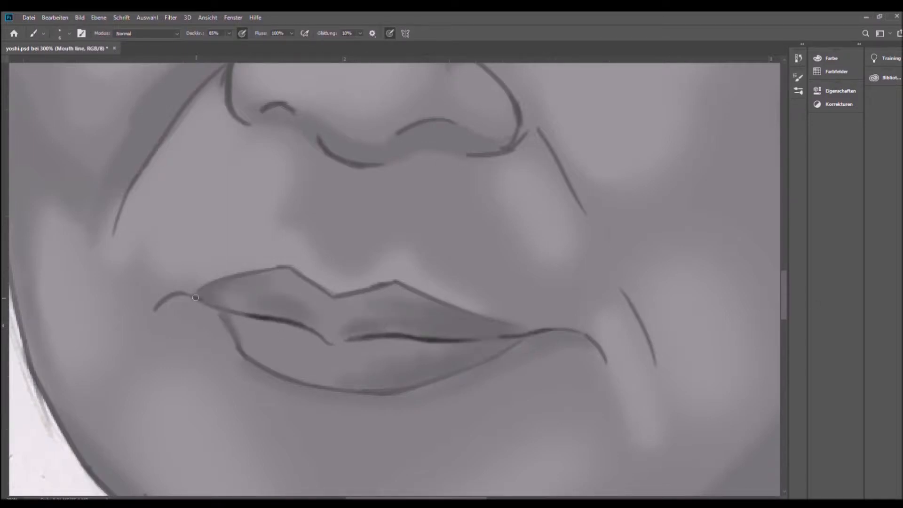
# Draw the dark mouth line and shade the lips with soft darker texture.
pyautogui.moveTo(196, 298); pyautogui.dragTo(286, 344)
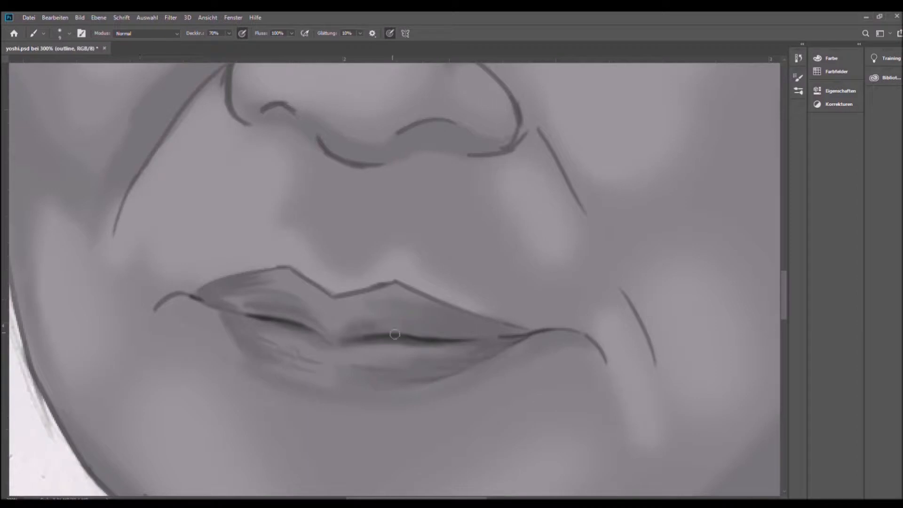
pyautogui.moveTo(394, 333); pyautogui.dragTo(376, 346)
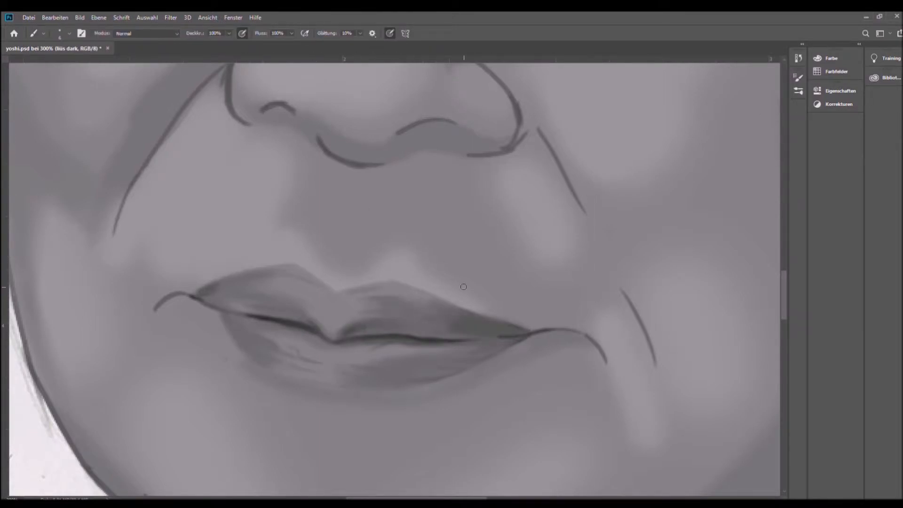
pyautogui.moveTo(464, 287); pyautogui.dragTo(306, 306)
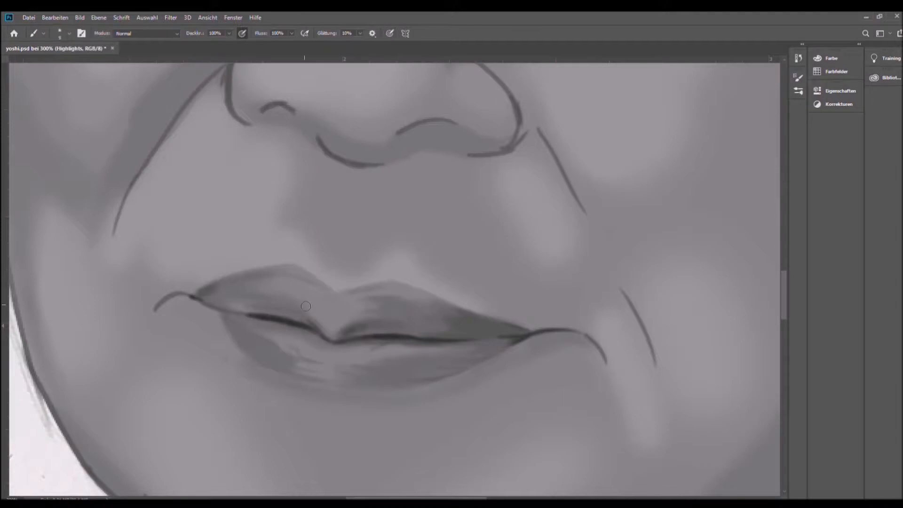
# Add glossy highlights to the upper and lower lip.
pyautogui.moveTo(305, 305); pyautogui.dragTo(75, 354)
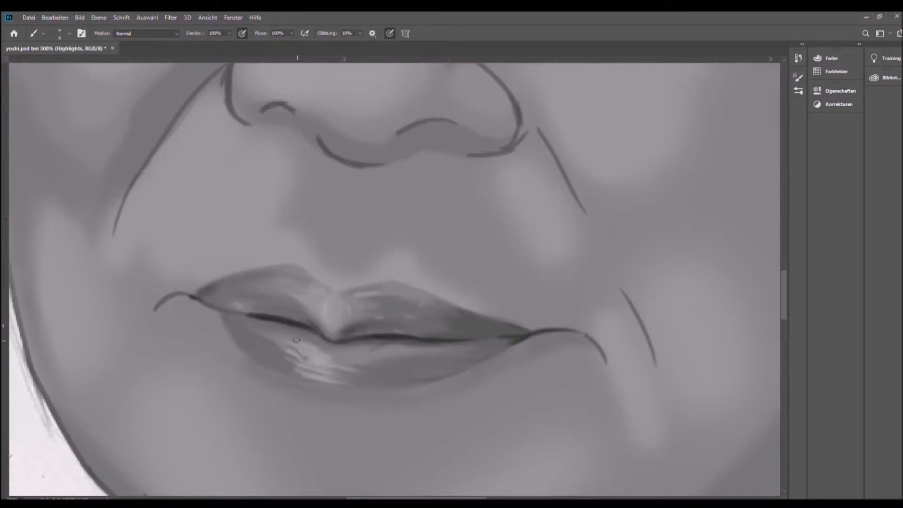
pyautogui.moveTo(296, 339); pyautogui.dragTo(252, 342)
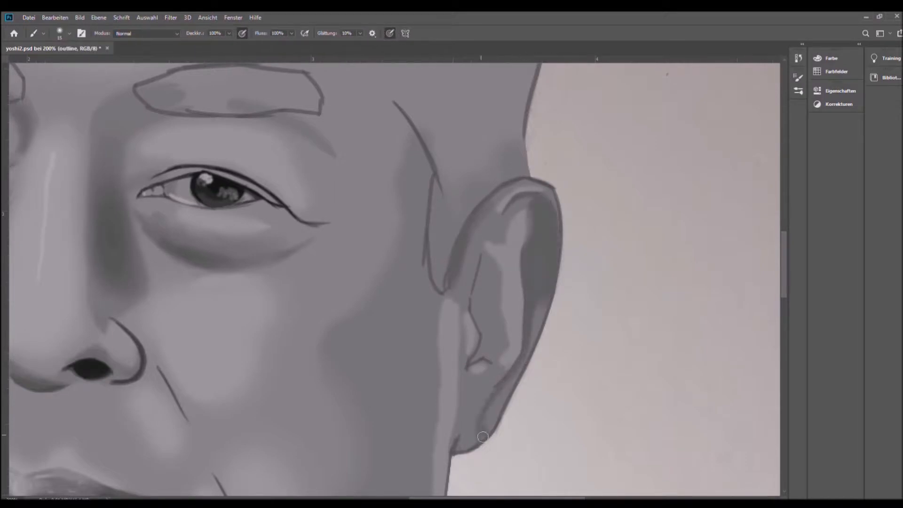
# Trace the outline of the earlobe beside the shaded face.
pyautogui.moveTo(482, 436); pyautogui.dragTo(483, 261)
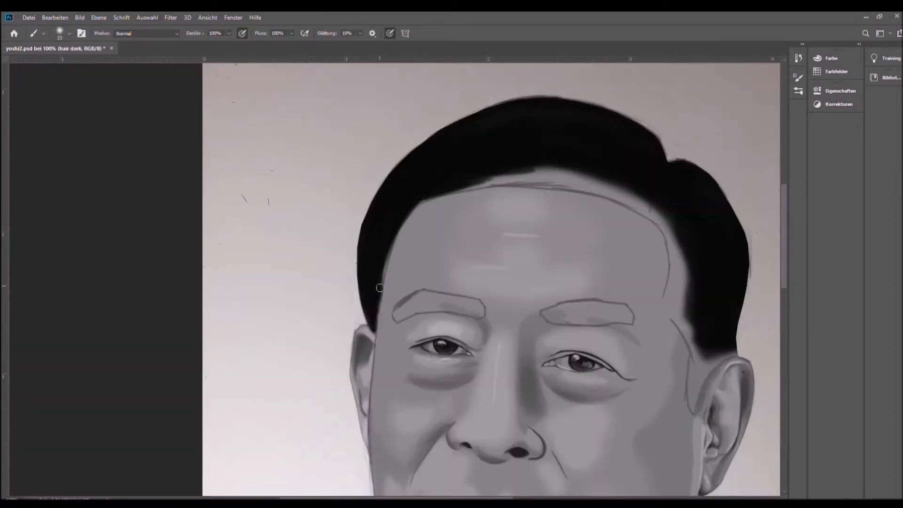
# Paint the hair shape in near-black on the 'hair dark' layer.
pyautogui.scroll(-3)
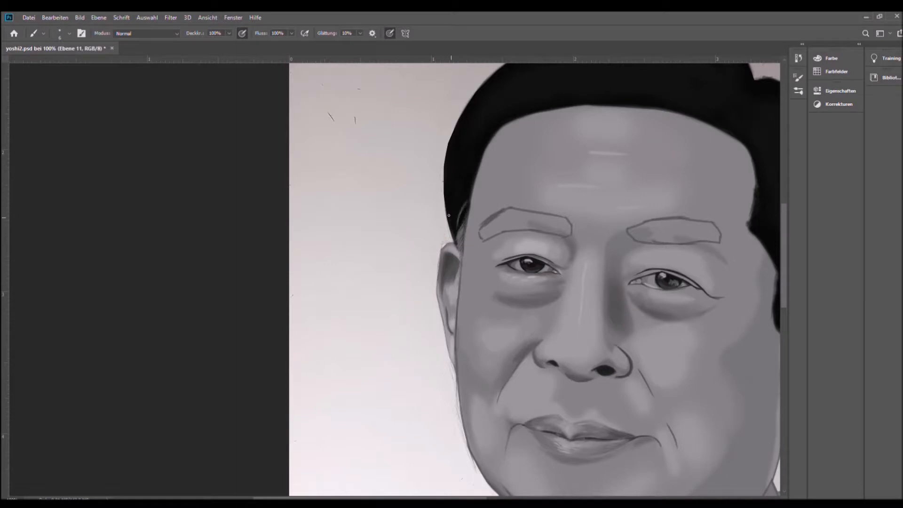
pyautogui.moveTo(456, 216); pyautogui.dragTo(581, 98)
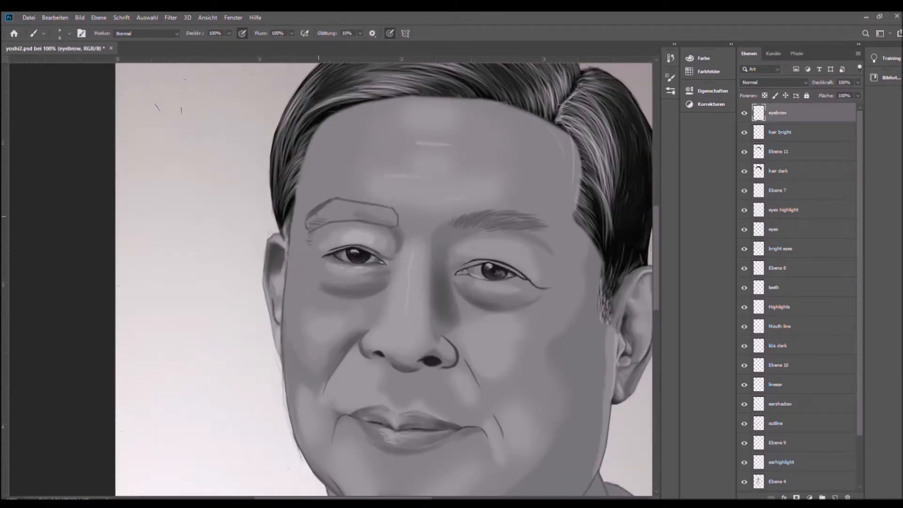
# Brush individual hairs into the eyebrow on the 'eyebrow' layer.
pyautogui.click(779, 423)
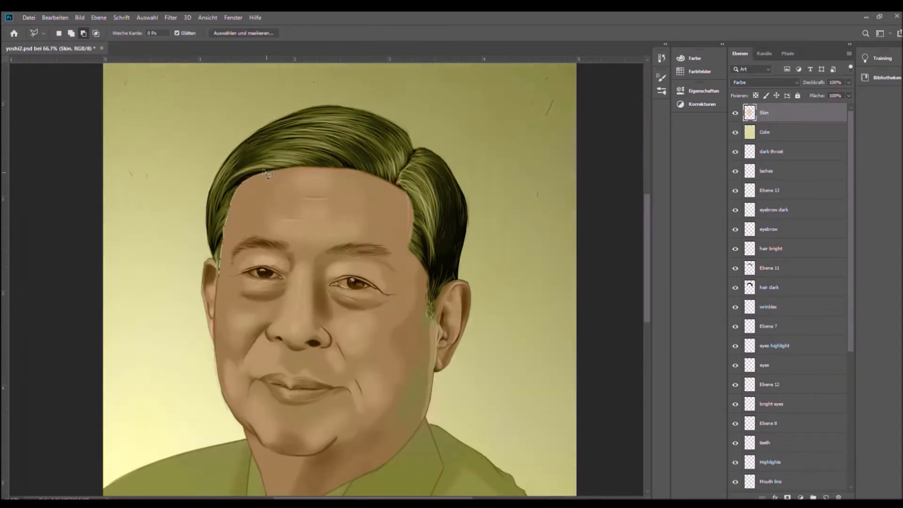
# Lay warm colour over the portrait and paint brown detail into the left eye with the Brush.
pyautogui.click(765, 131)
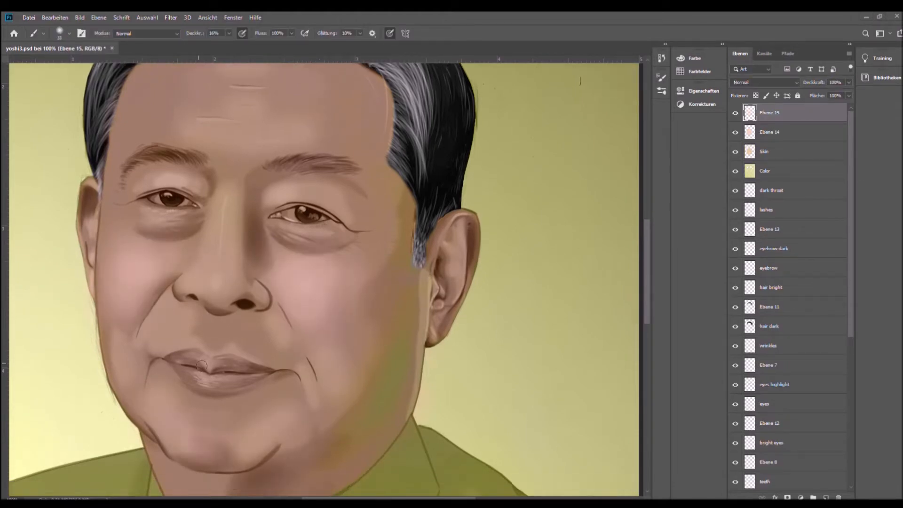
pyautogui.click(34, 33)
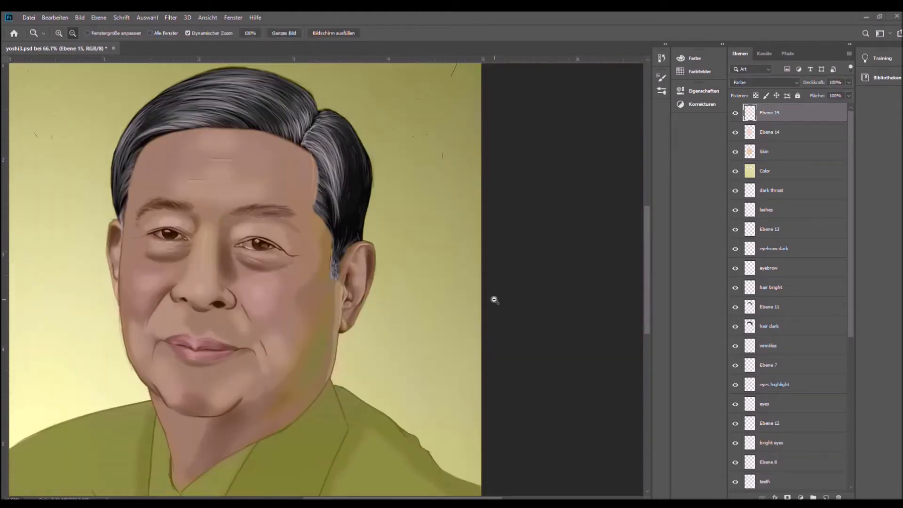
pyautogui.press('b')
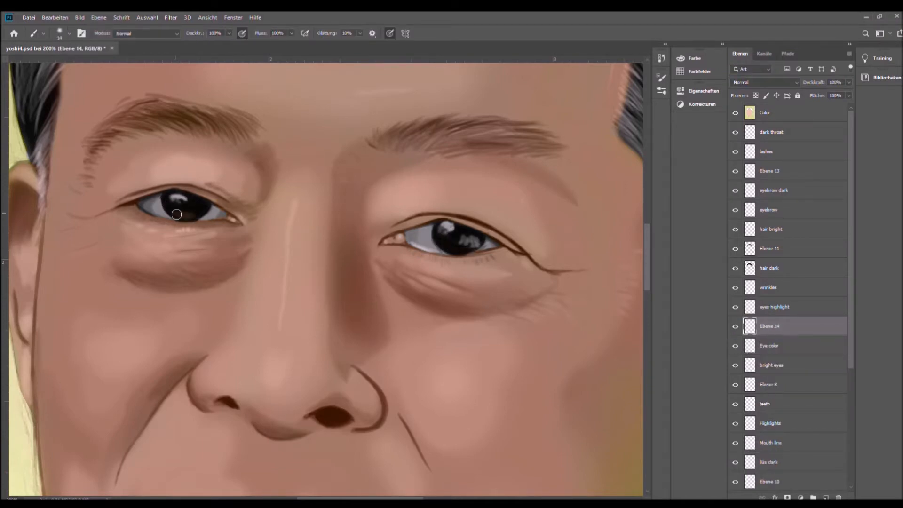
pyautogui.click(778, 112)
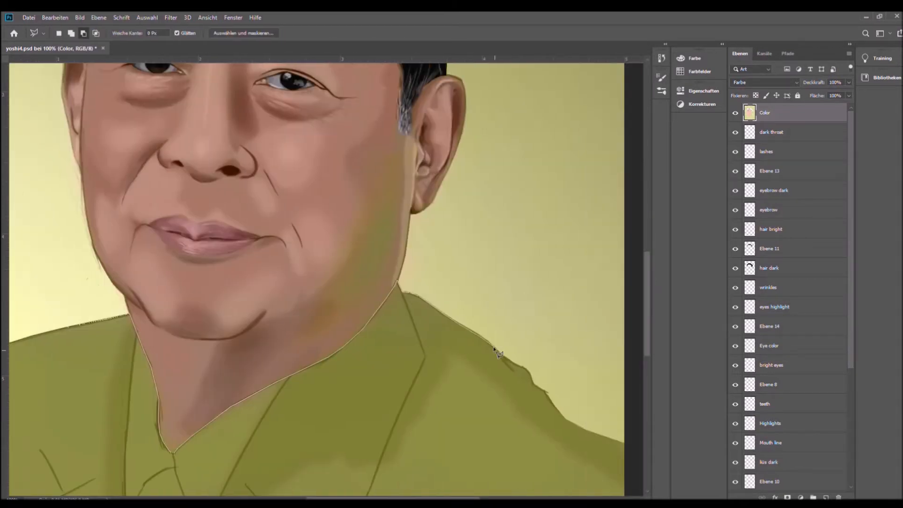
pyautogui.scroll(-3)
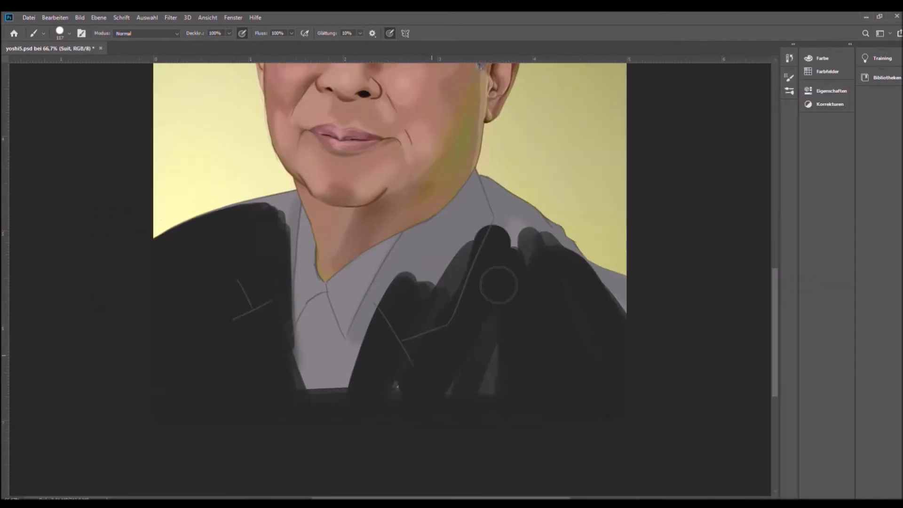
# Block in the dark suit over the shirt and shade a soft fold on the left jacket side.
pyautogui.moveTo(499, 284); pyautogui.dragTo(287, 296)
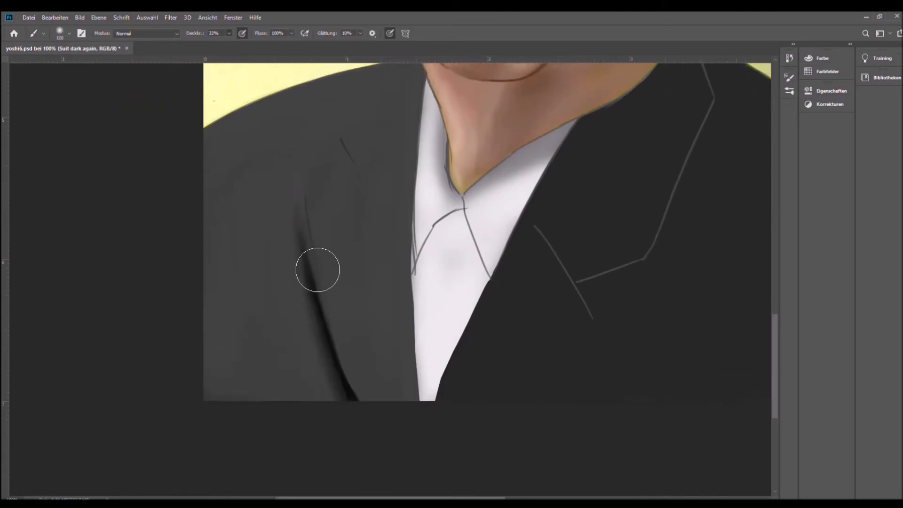
pyautogui.moveTo(317, 269); pyautogui.dragTo(234, 389)
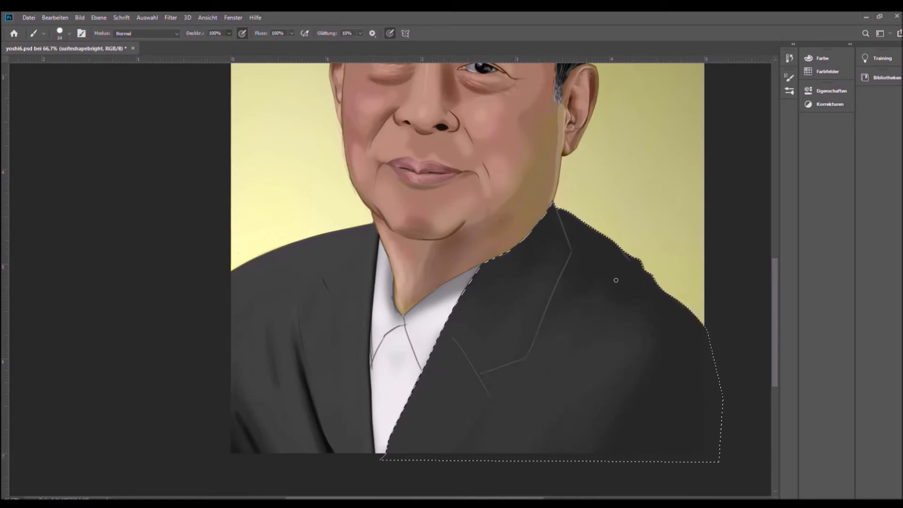
# Paint light grey highlights along the right shoulder and sleeve of the jacket.
pyautogui.moveTo(611, 283); pyautogui.dragTo(429, 355)
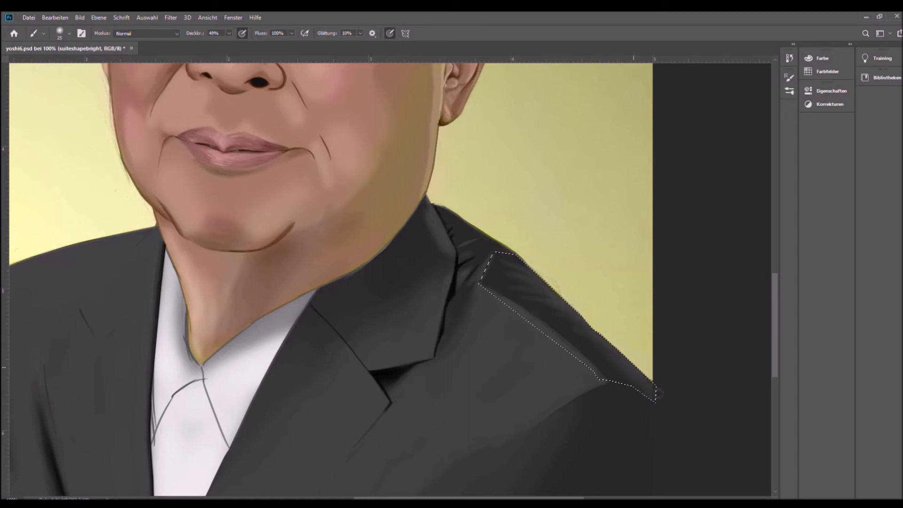
pyautogui.scroll(-3)
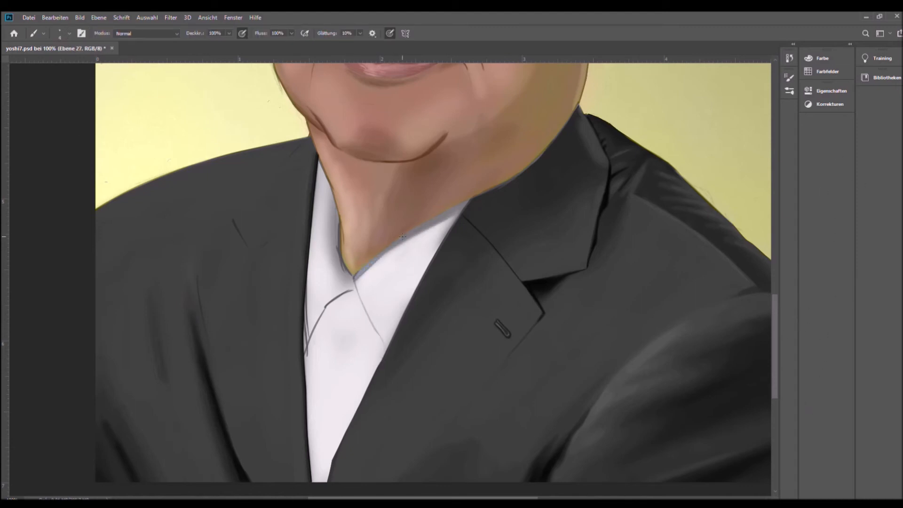
# Brush a small buttonhole onto the lapel and soften the nearby jacket shading.
pyautogui.moveTo(404, 236); pyautogui.dragTo(351, 283)
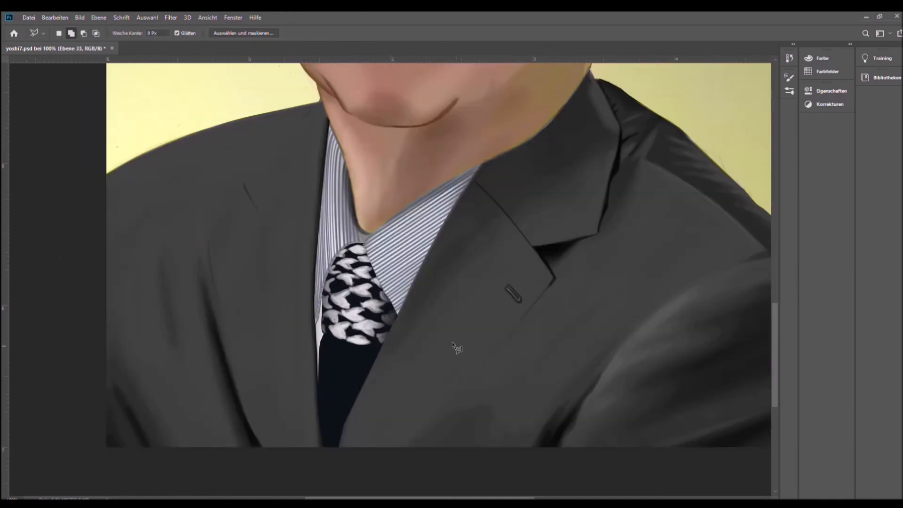
# Paint white leaf-like pattern marks onto the dark tie on Ebene 34.
pyautogui.moveTo(345, 340); pyautogui.dragTo(358, 368)
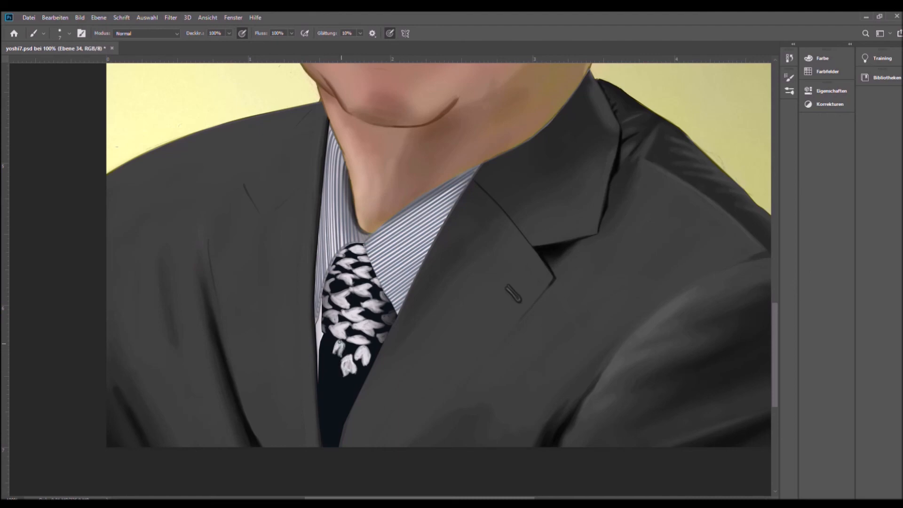